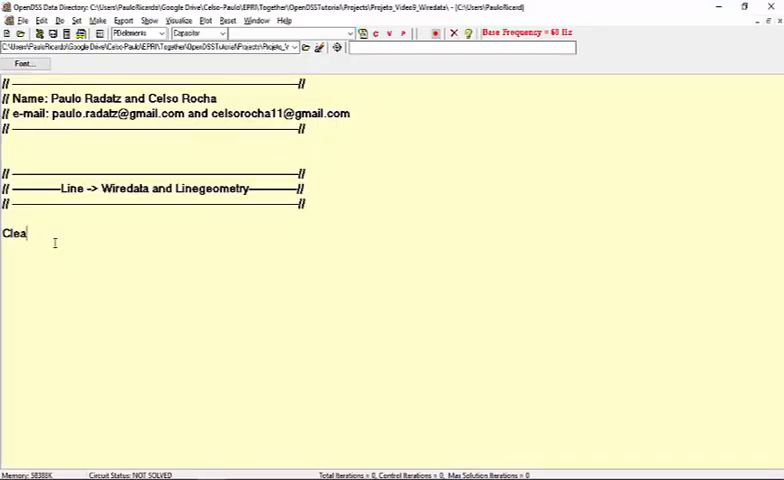
# Write Clear and New Circuit.TheveninEquivalent phases=3 basekv=13.8 bus1=K in the script.
pyautogui.write('r')
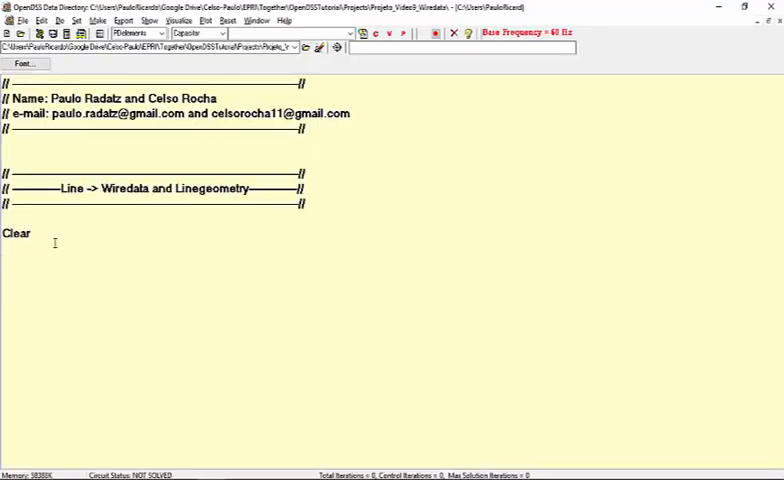
pyautogui.write('New')
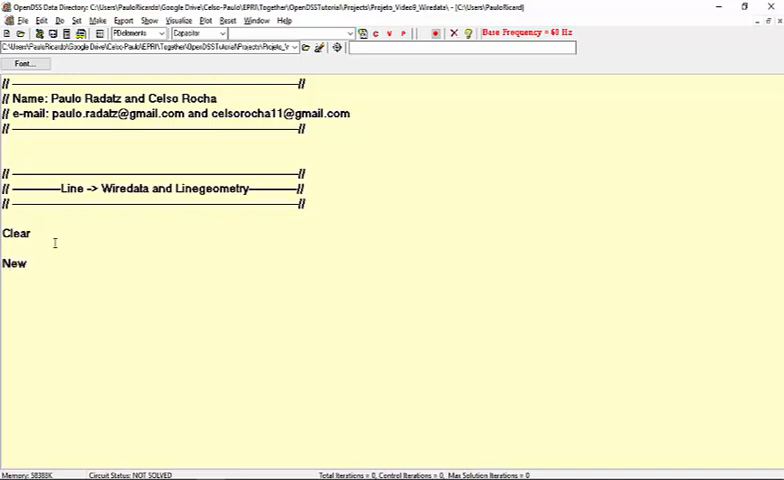
pyautogui.write('Circuit')
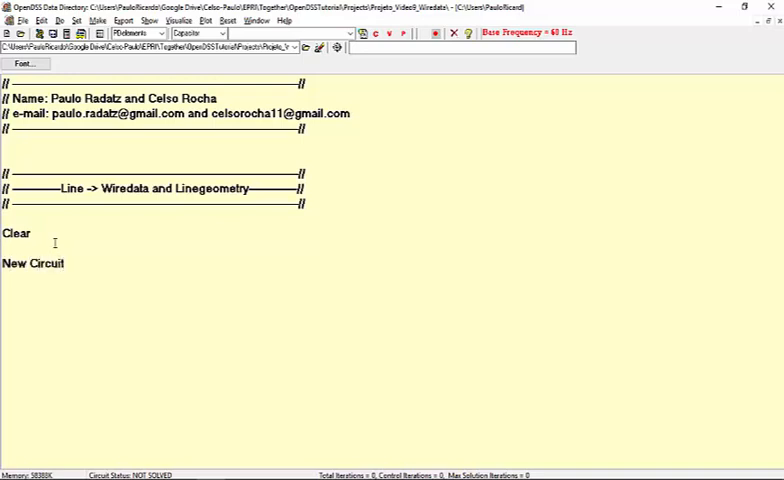
pyautogui.write('.TheveninEqui')
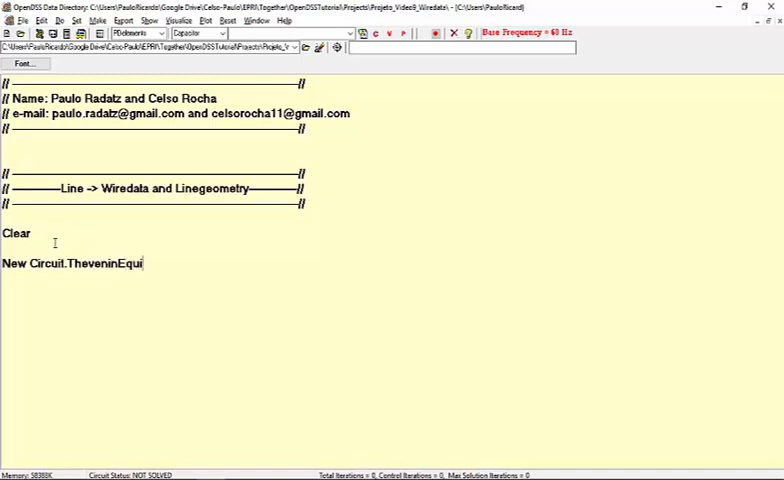
pyautogui.write('valent')
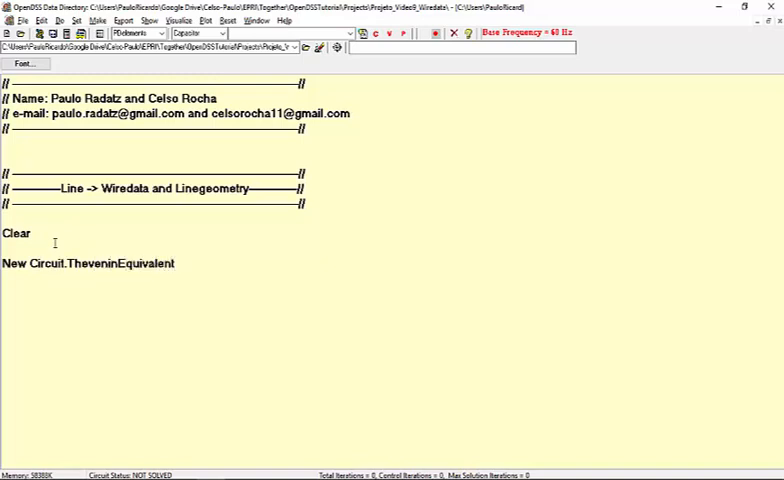
pyautogui.write('phases=3')
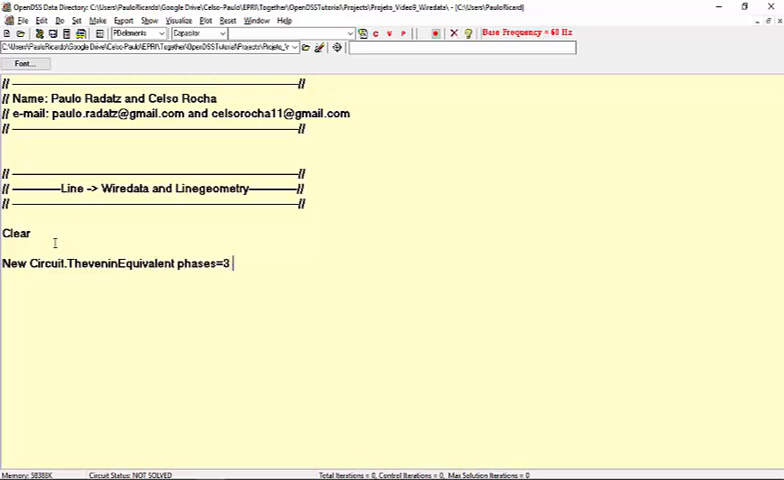
pyautogui.write('basekv=13.')
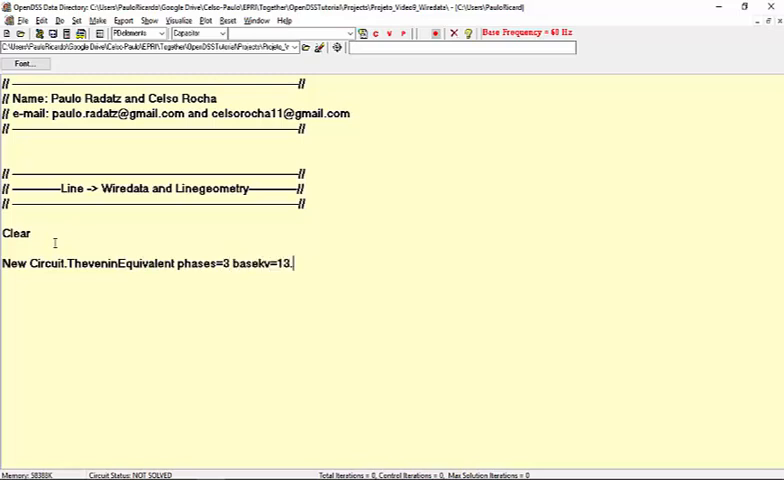
pyautogui.write('.8 bus1=')
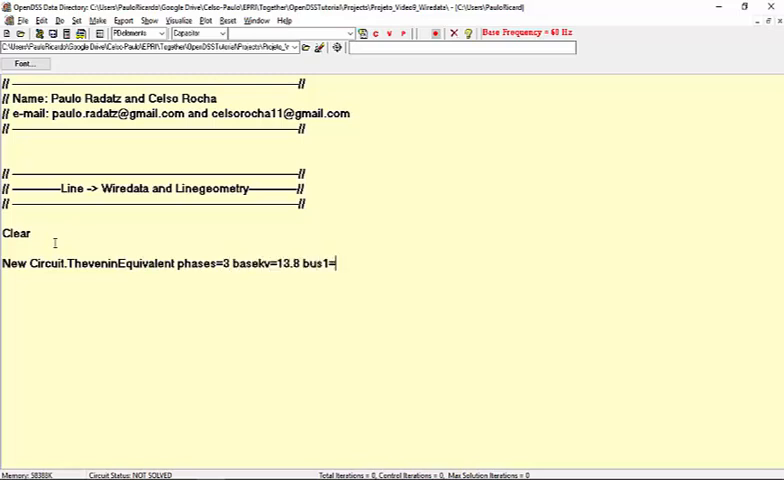
pyautogui.write('K')
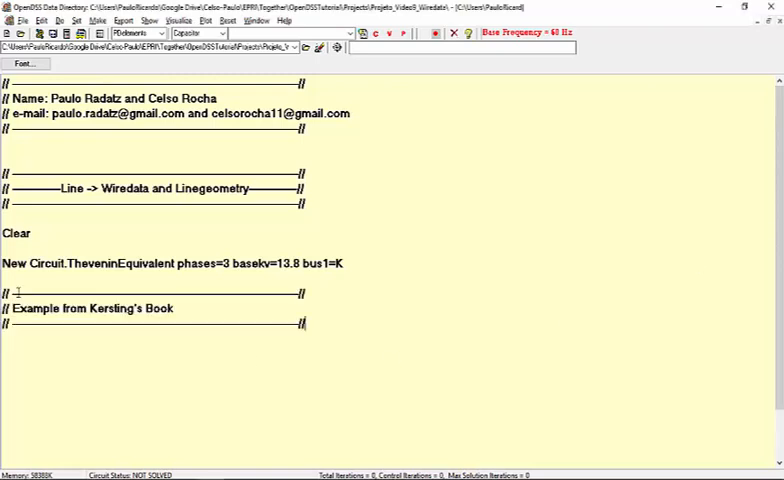
# Define Wiredata.Phase with GMR=0.0244, DIAM=0.721, RAC=0.306 and NormAmps.
pyautogui.write('N')
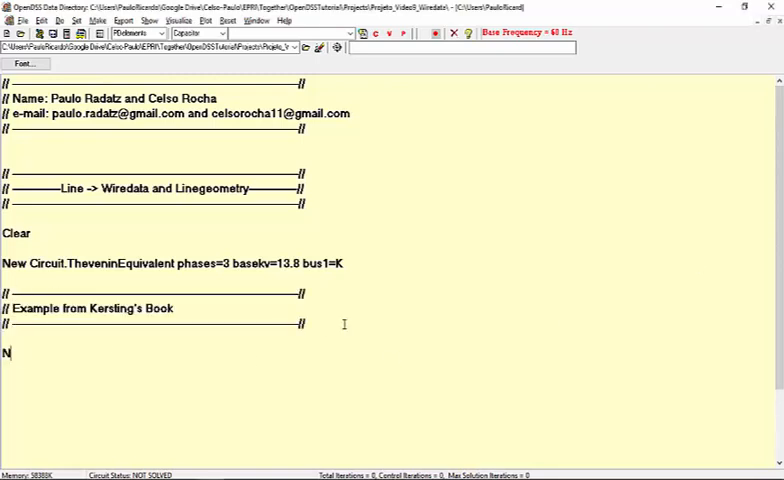
pyautogui.write('ew Wiredata')
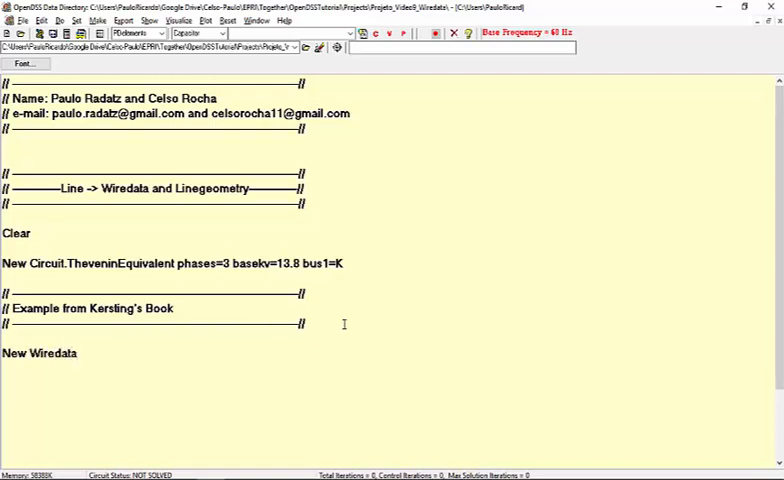
pyautogui.write('.Phase GMR')
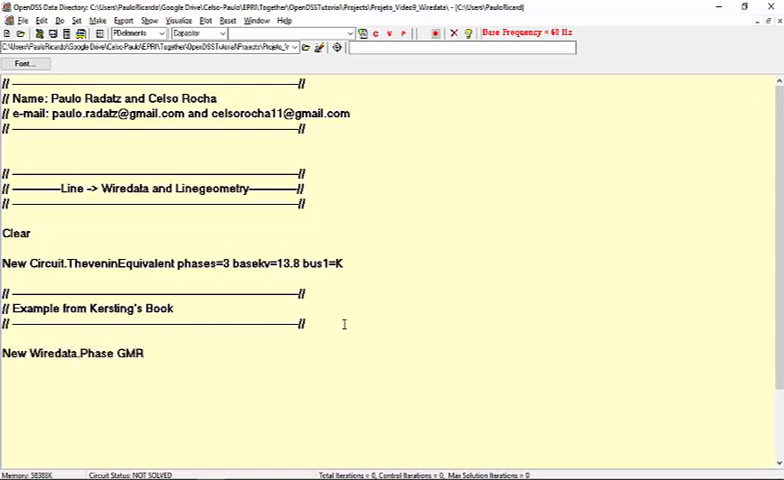
pyautogui.write('=0.0244')
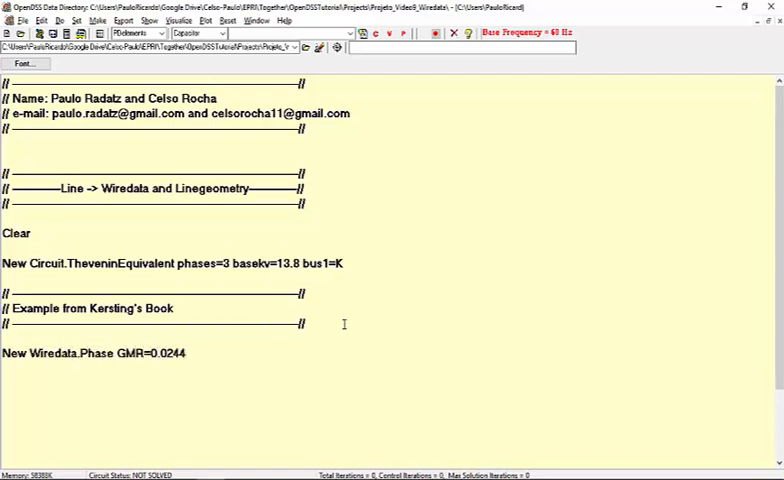
pyautogui.write('DIAM=')
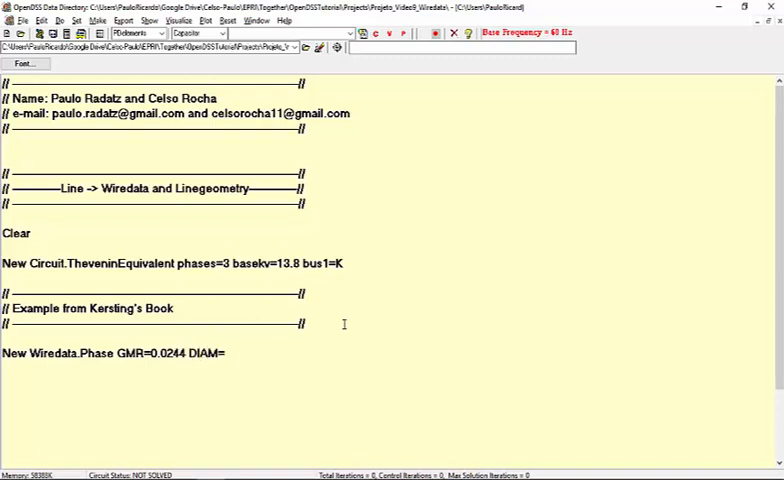
pyautogui.write('0.721 RAC')
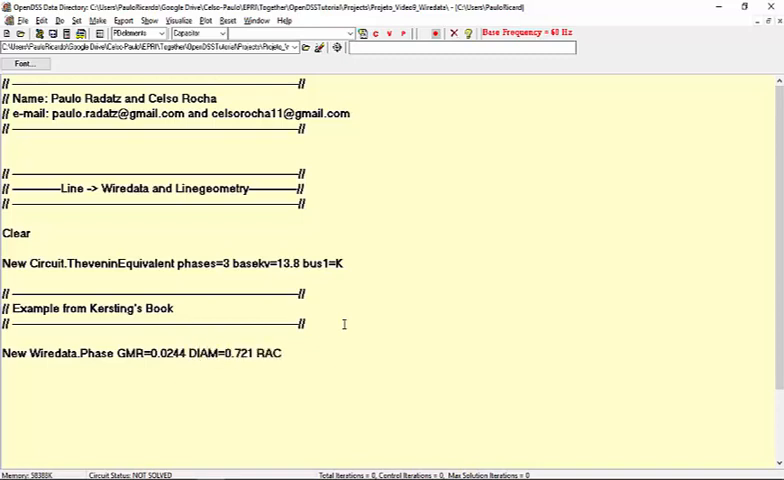
pyautogui.write('=0.306')
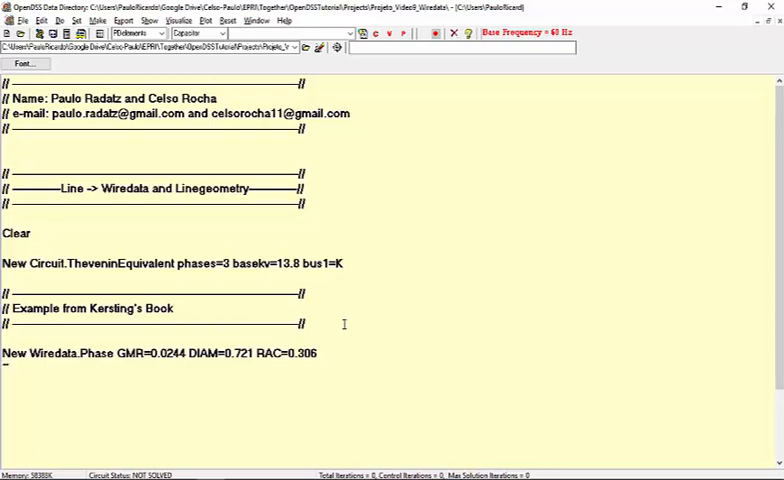
pyautogui.write('NormAmp')
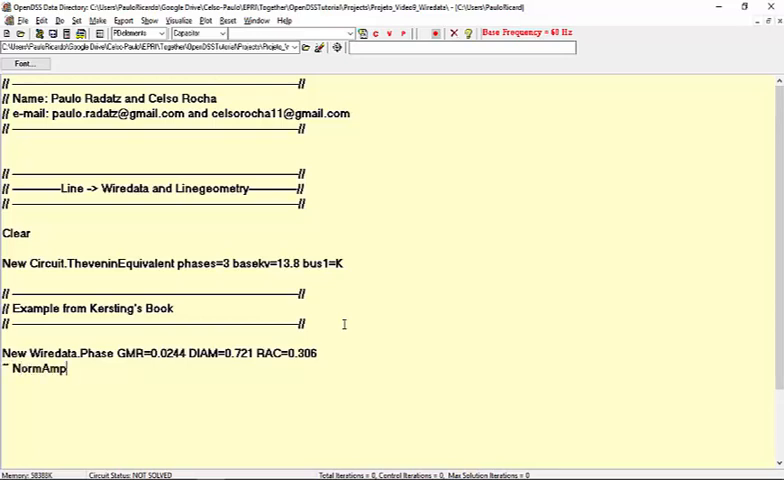
pyautogui.write('s=580')
pyautogui.write('~ Runits')
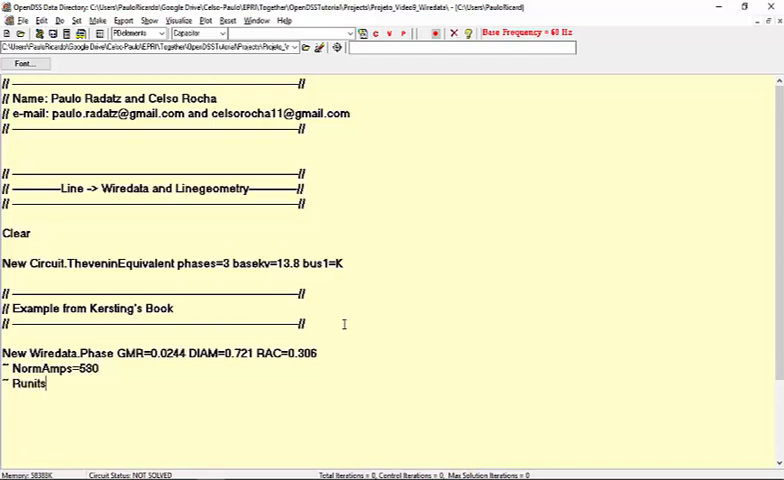
# Give the Phase wire Runits=mi, radunits=in and gmrunits=ft.
pyautogui.write('=mi raduni')
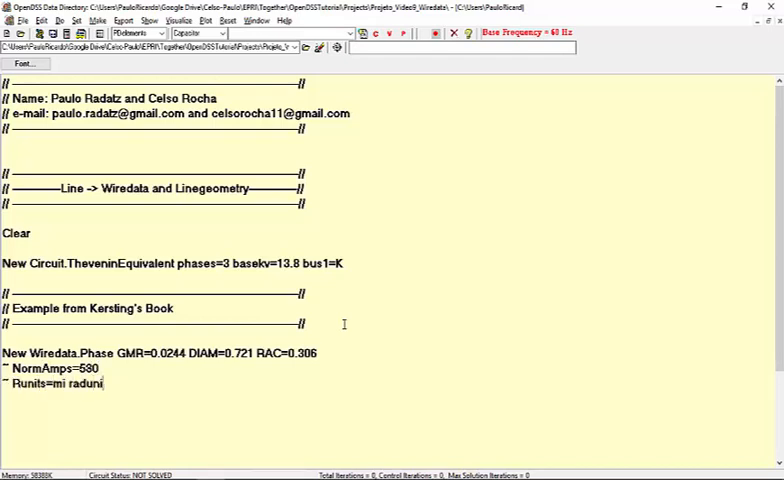
pyautogui.write('radunits=in g')
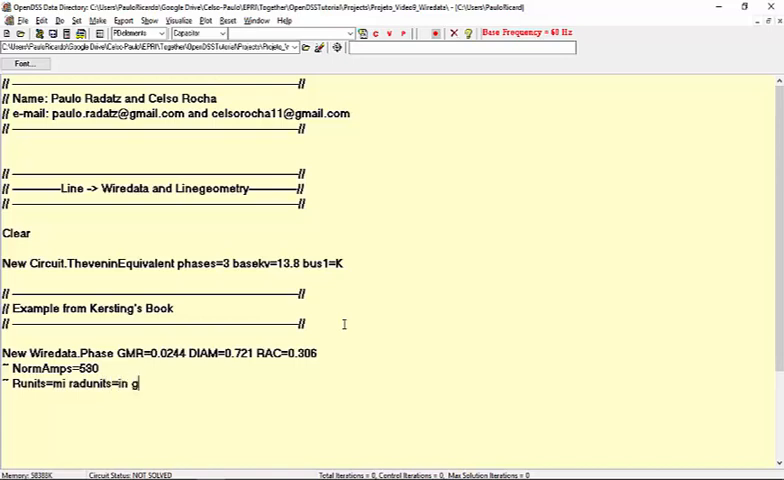
pyautogui.write('mrunits')
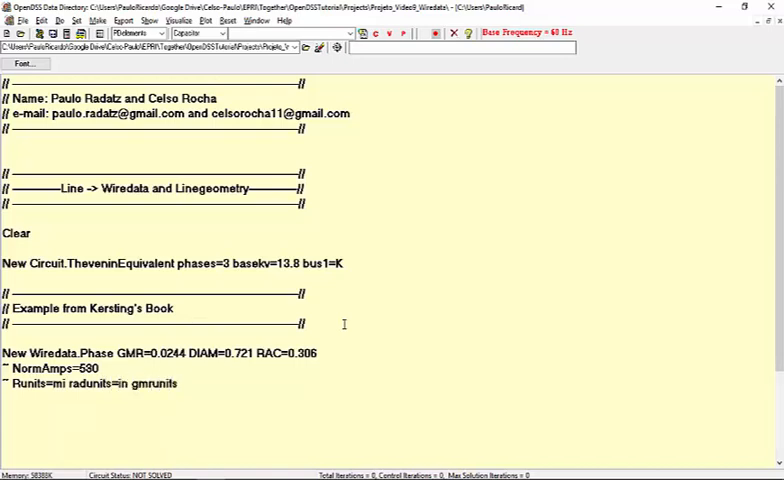
pyautogui.write('ft')
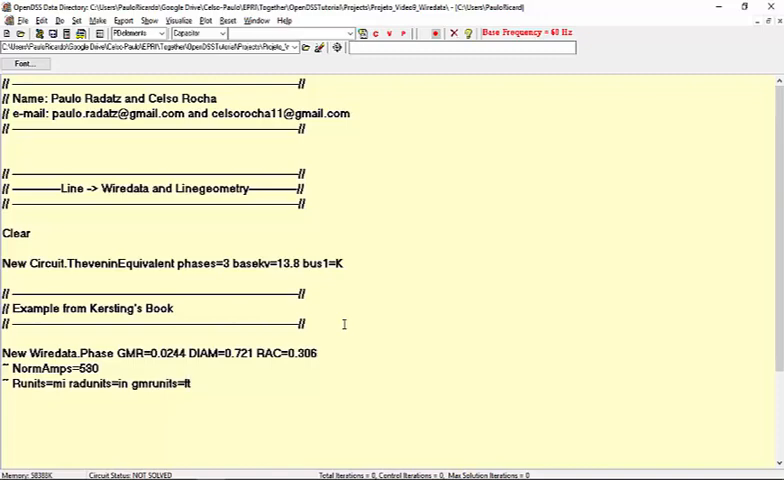
# Add Wiredata.Neutral with DIAM 0.563 and RAC 0.592, then begin the next New command.
pyautogui.scroll(-3)
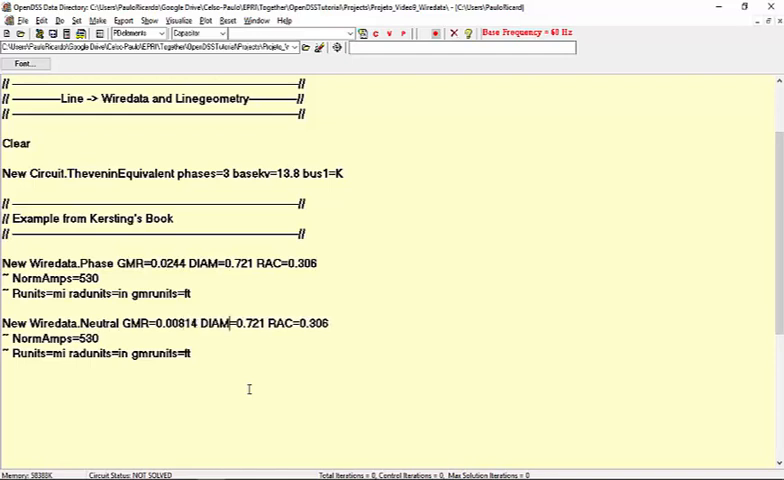
pyautogui.write('0.563 RAC=0.592')
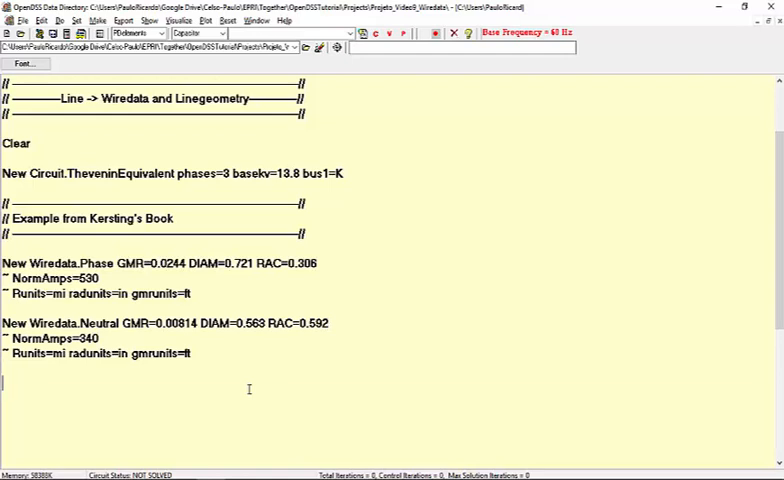
pyautogui.write('New')
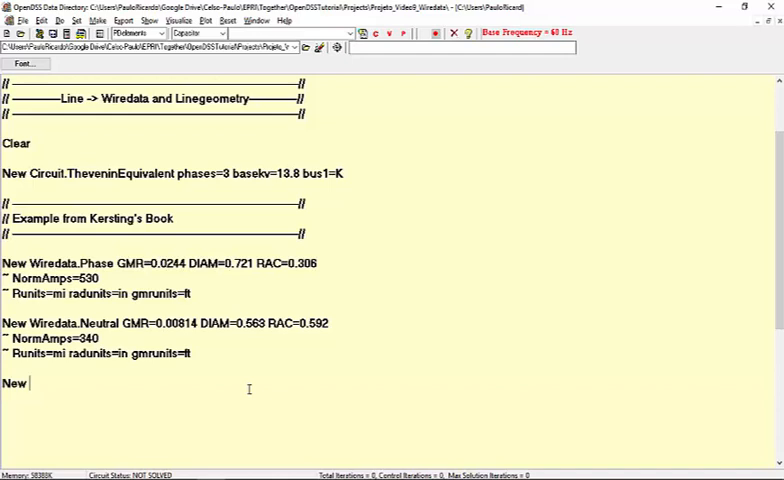
# Write New Linegeometry.PoleExample nconds=4 nphases=3.
pyautogui.write('L')
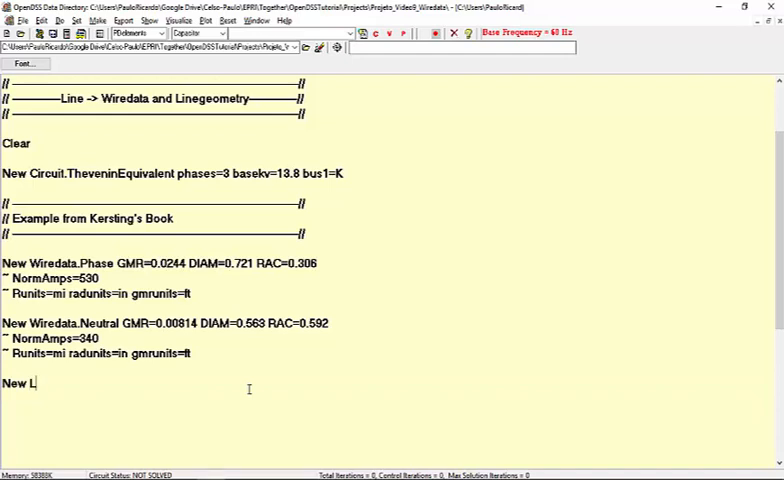
pyautogui.write('ine')
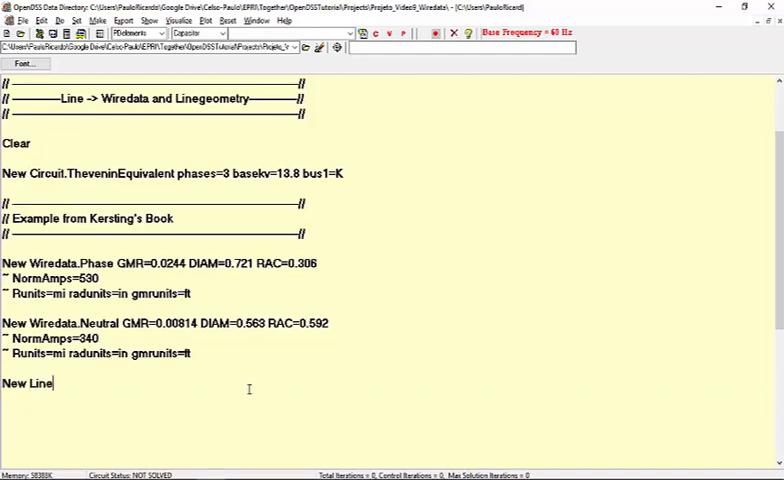
pyautogui.write('ge')
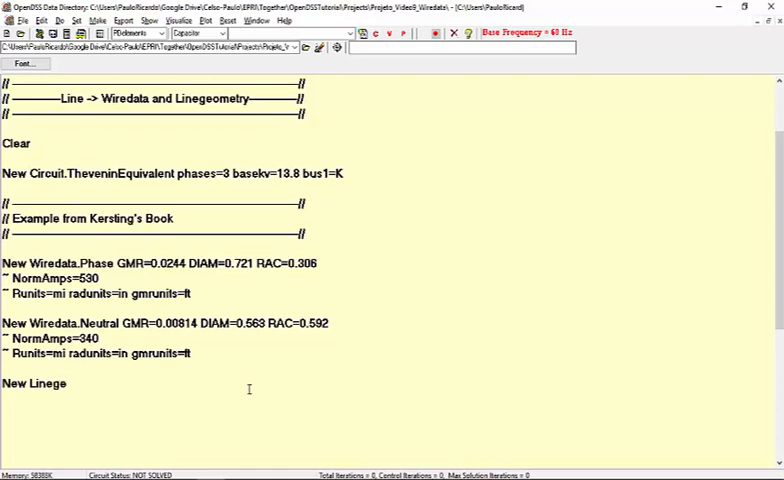
pyautogui.write('ometry.')
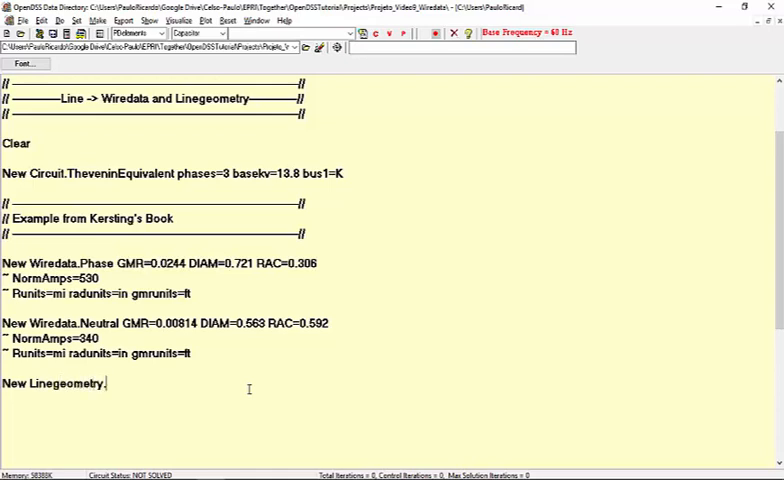
pyautogui.write('PoleE')
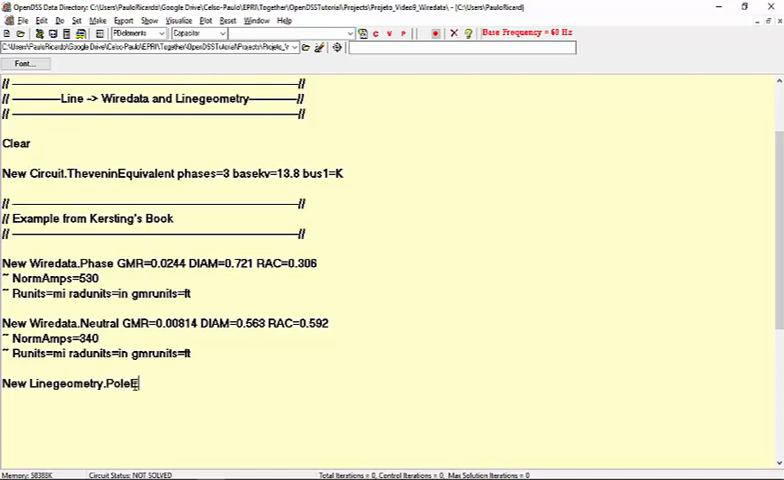
pyautogui.write('xample nc')
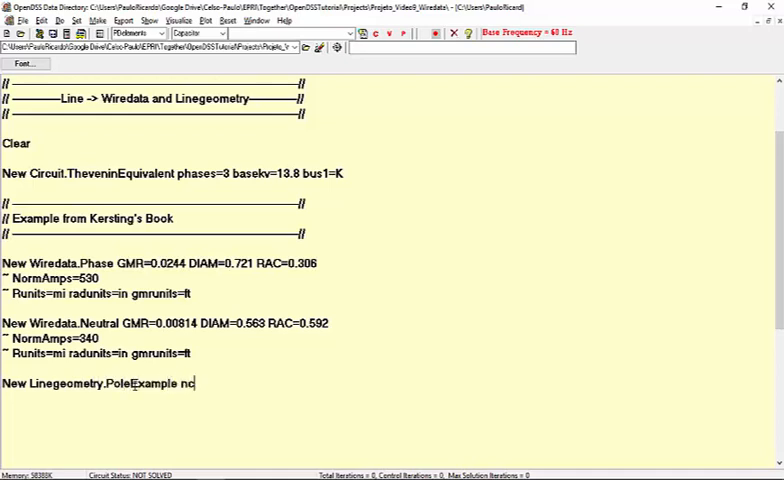
pyautogui.write('onds')
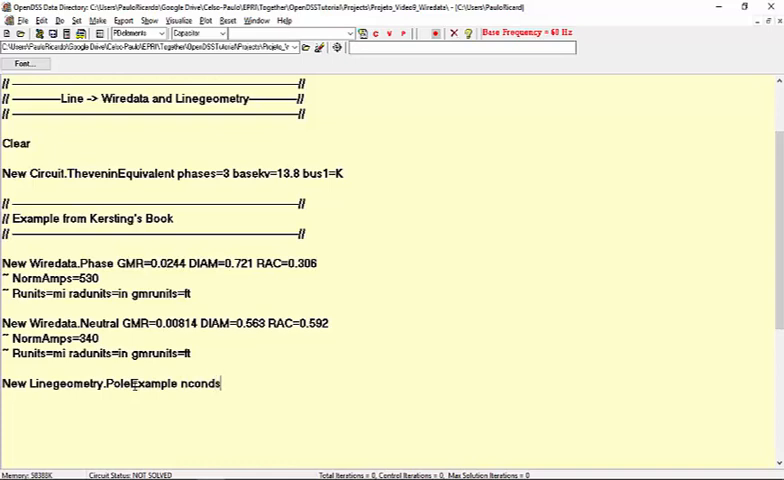
pyautogui.write('=4')
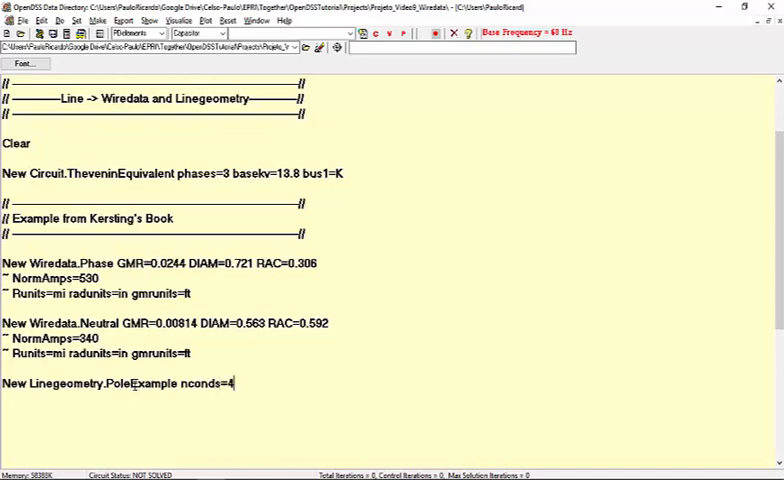
pyautogui.write('npha')
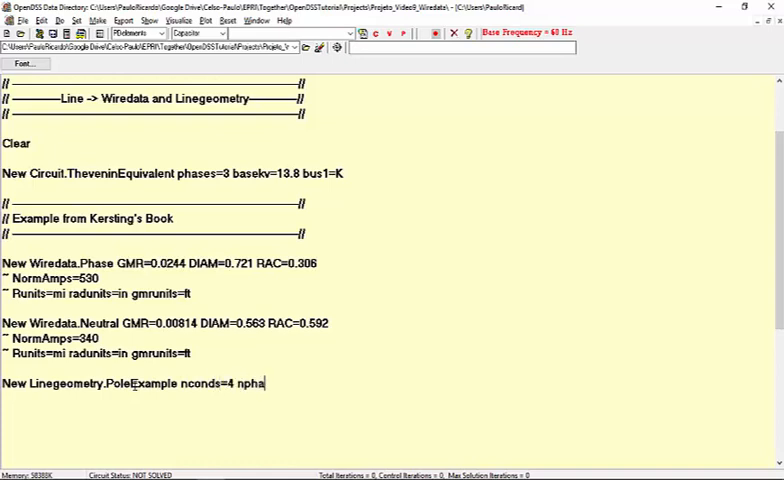
pyautogui.write('ses')
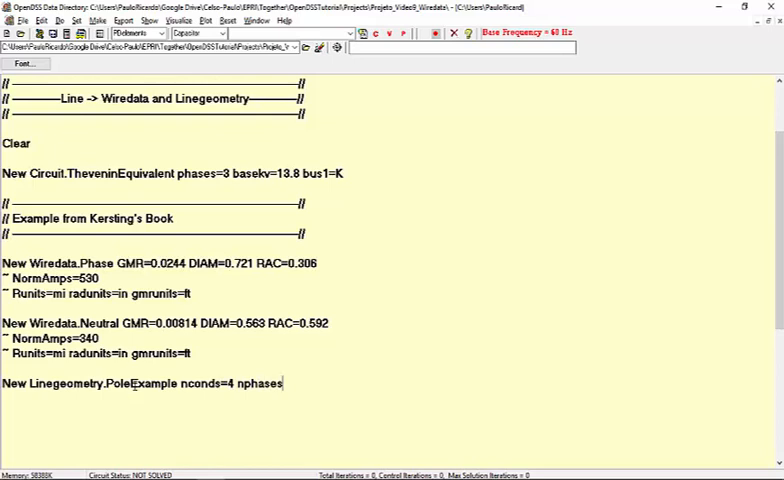
pyautogui.write('=3')
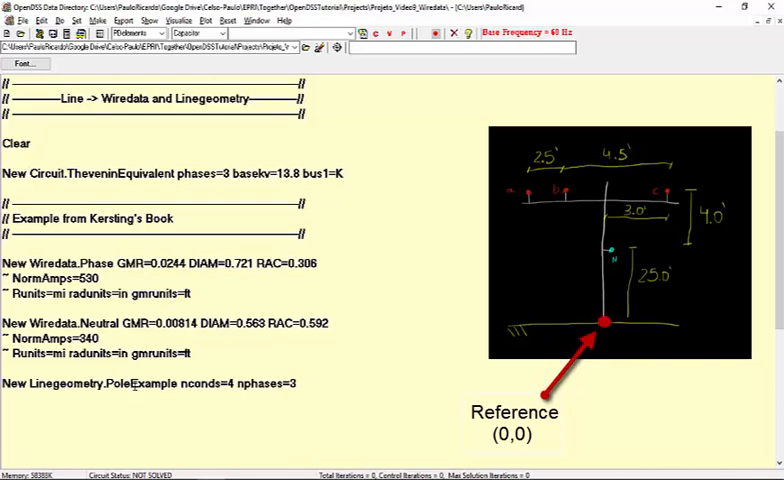
# Add the cond=1 Wire=Phase conductor at x=-4 to the PoleExample geometry.
pyautogui.write('~ cond')
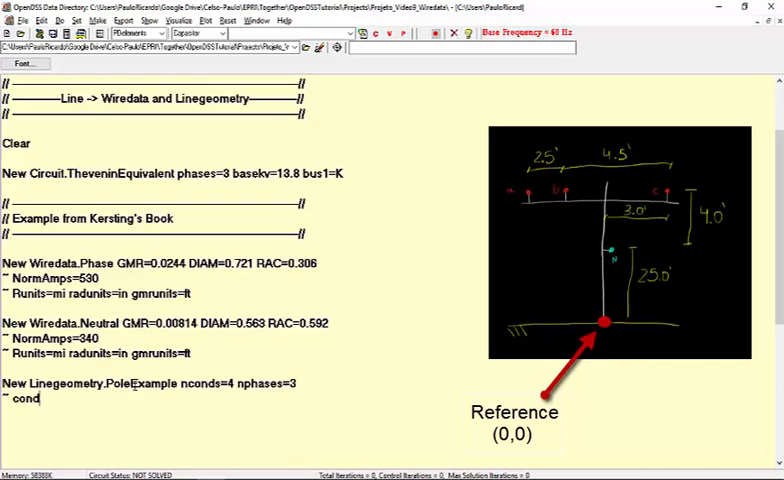
pyautogui.write('=1 Wire=Phase')
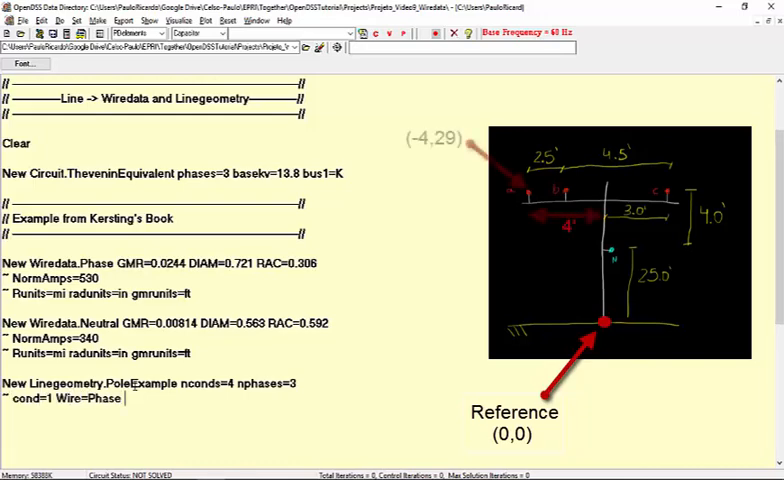
pyautogui.write('x= -4    h=29   units=ft')
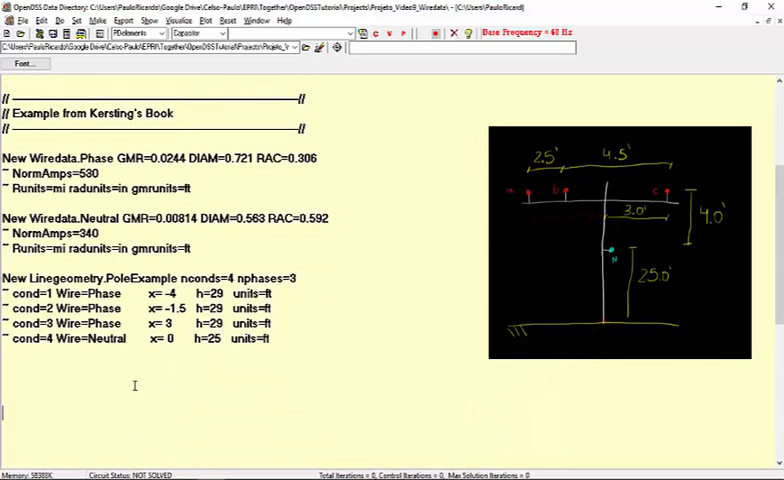
# Write New Line.LineExample bus1=K.1.2.3.0 bus2=L.1.2.3.4.
pyautogui.write('New Li')
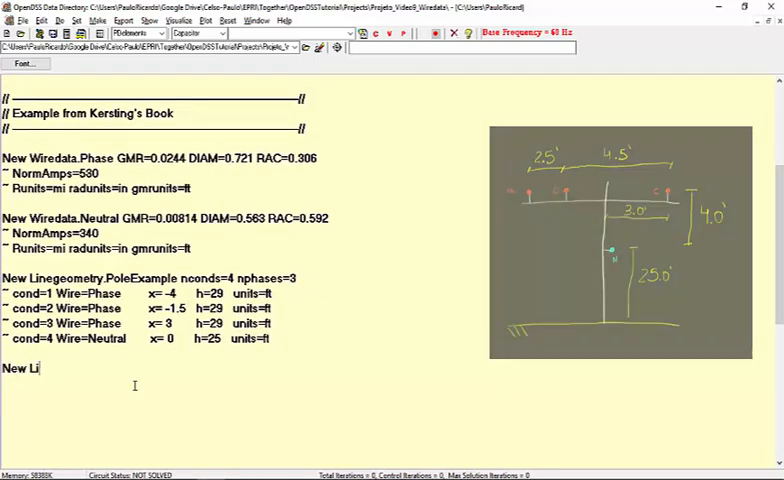
pyautogui.write('ne.LineExample')
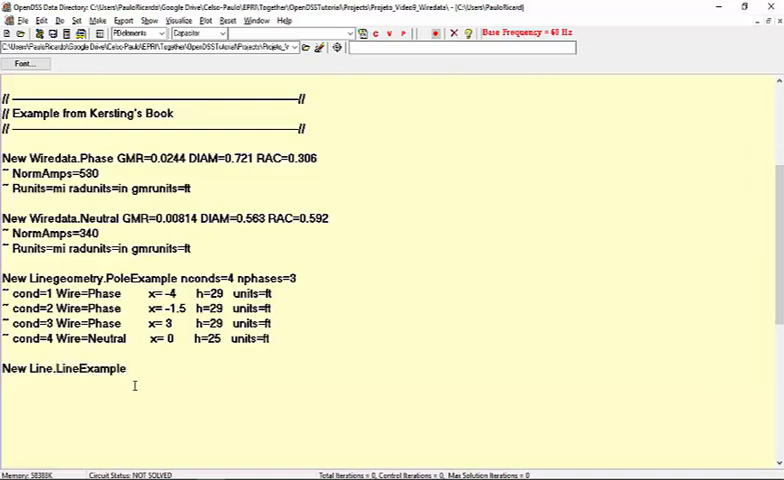
pyautogui.write('bus1=')
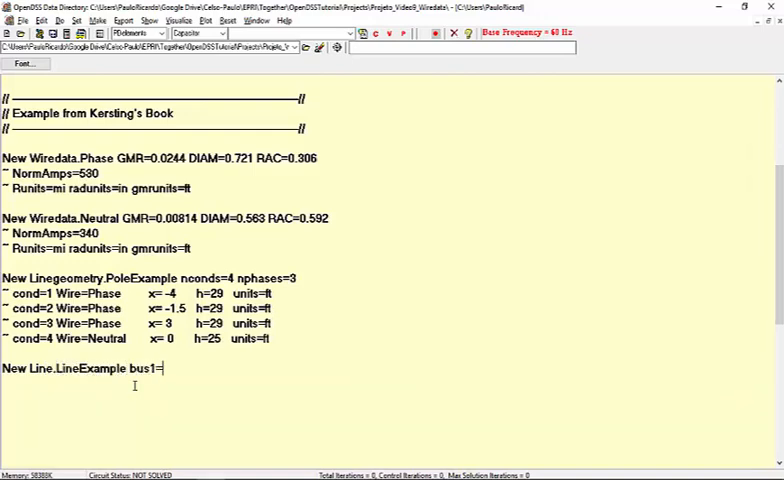
pyautogui.write('K.1.2.3.0 b')
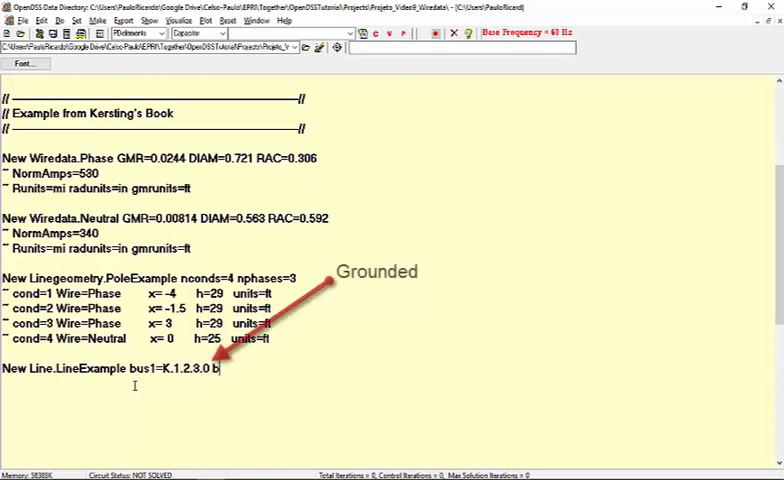
pyautogui.write('bus2=L.1.2.')
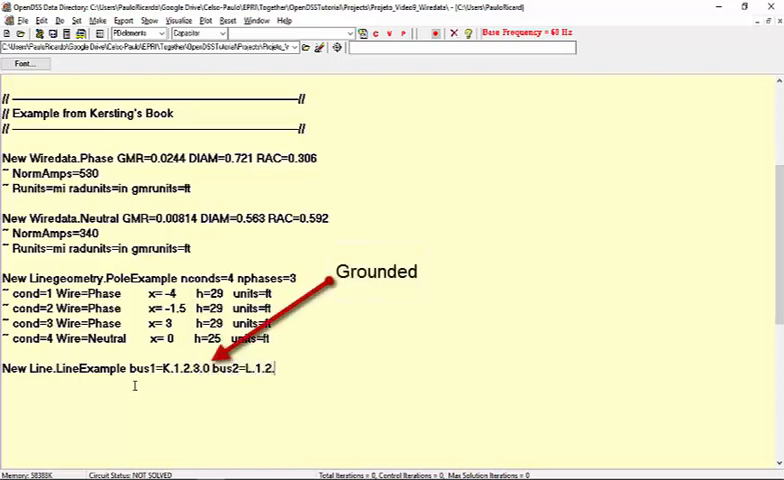
pyautogui.write('.4')
pyautogui.click(150, 384)
pyautogui.write('~ Geometry')
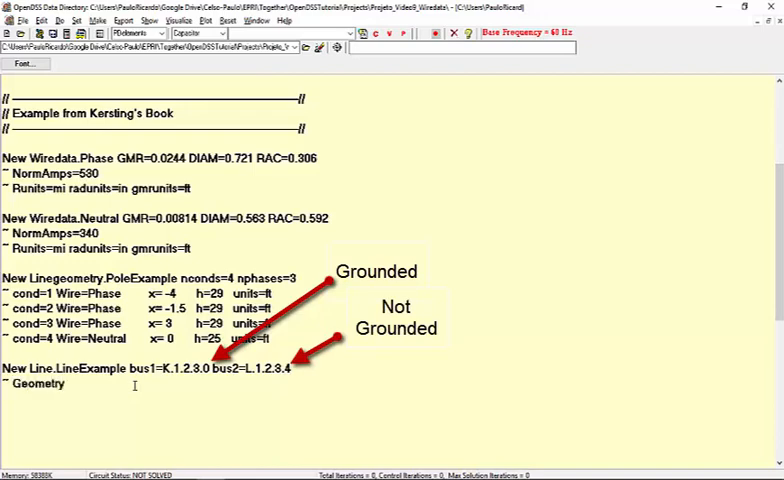
# Give LineExample Geometry=PoleExample and Length=1 units=mi.
pyautogui.write('=PoleExample')
pyautogui.write('~ Length=')
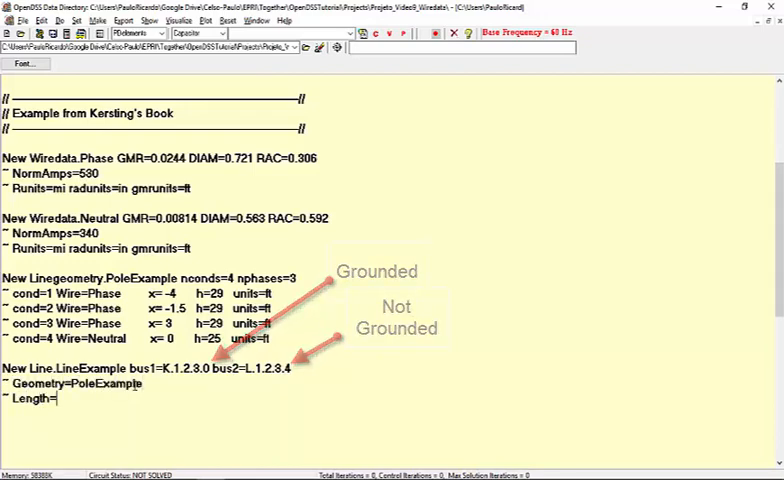
pyautogui.write('1 units=mi')
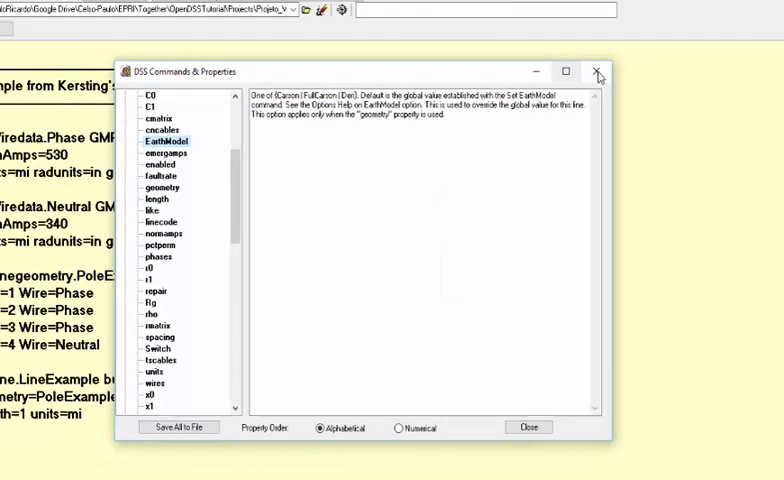
# Close the DSS Commands & Properties reference after checking EarthModel.
pyautogui.click(598, 72)
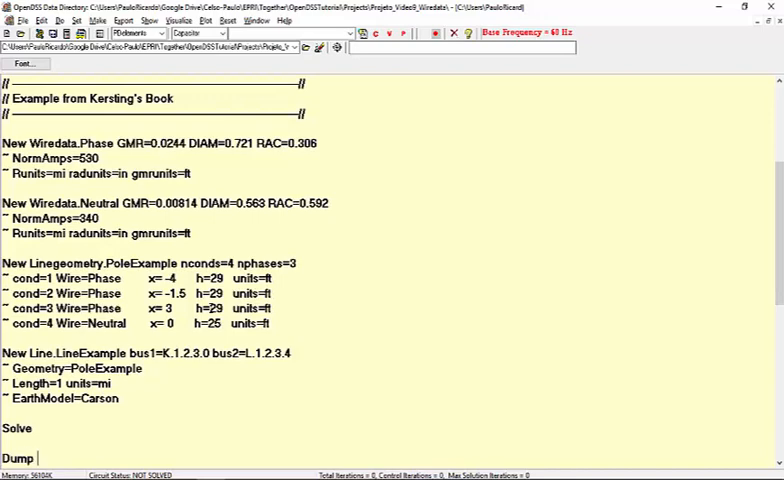
# Complete the Dump Line.LineExample command.
pyautogui.write('Line.LineE')
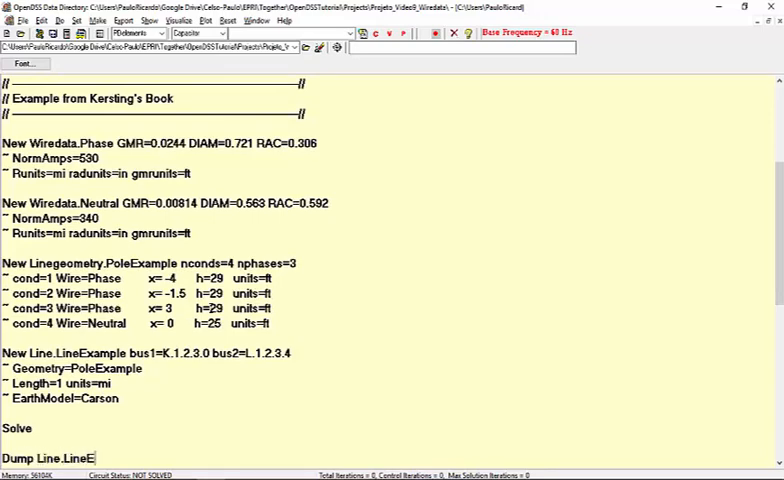
pyautogui.write('xample')
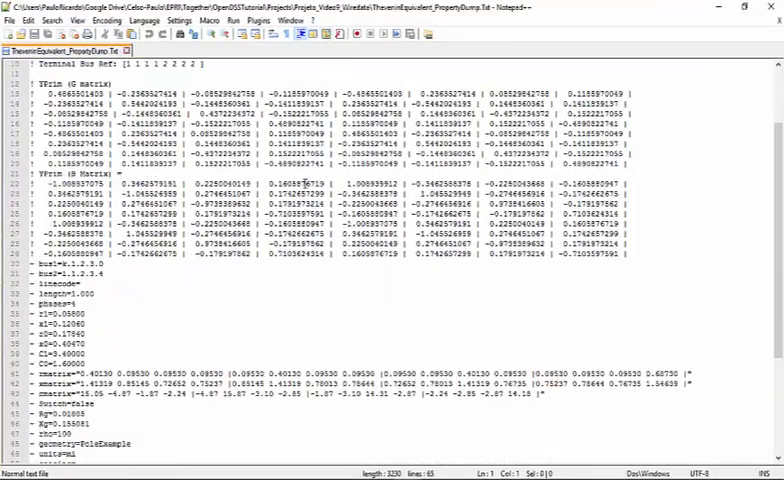
pyautogui.scroll(-3)
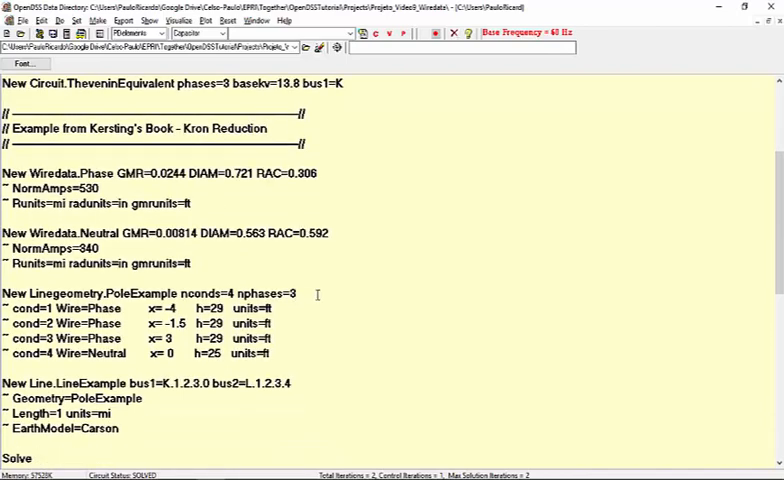
# Append reduce=Yes to PoleExample and strip the phase suffix from LineExample's bus2.
pyautogui.write('reduce=Yes')
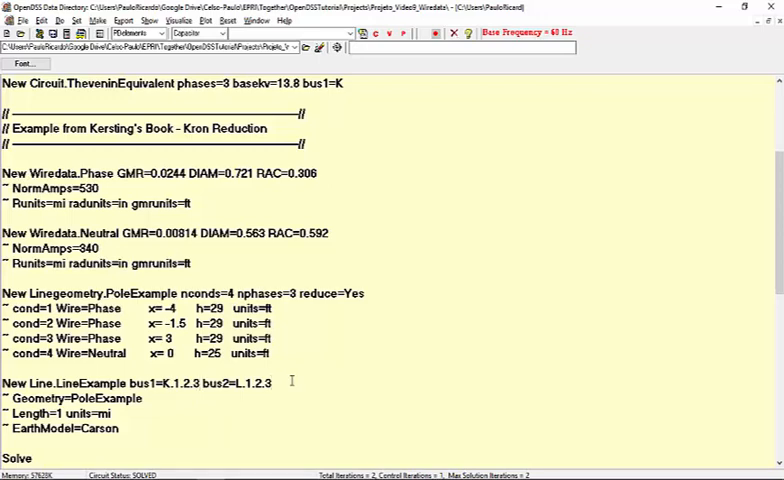
pyautogui.press('BackSpace')
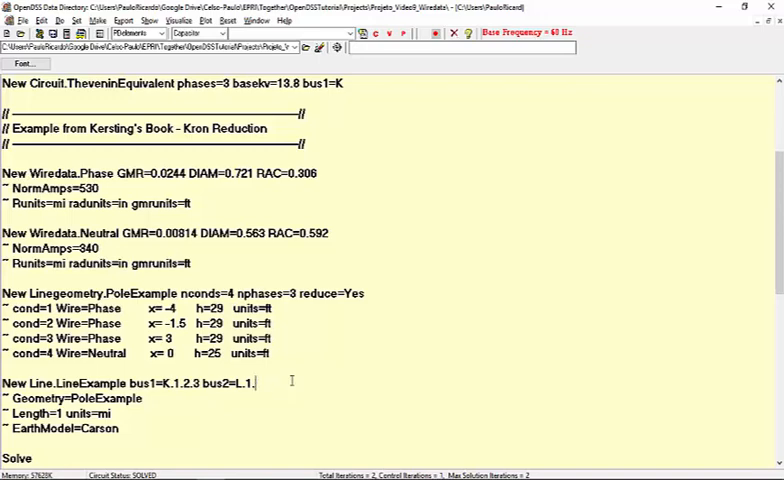
pyautogui.press('BackSpace')
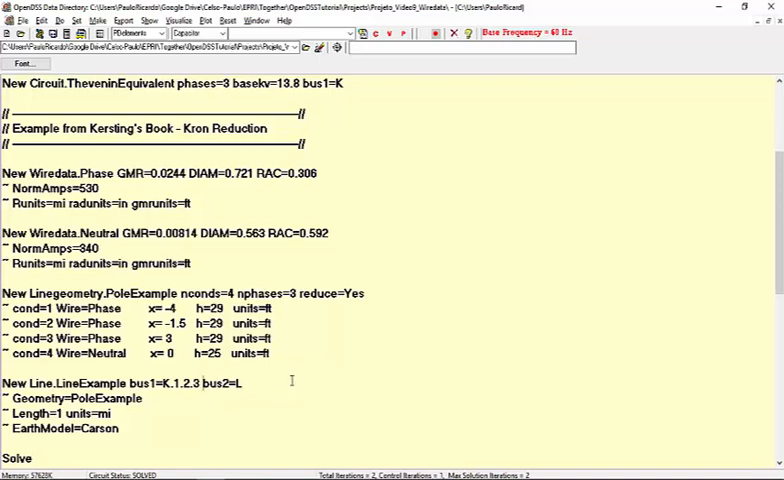